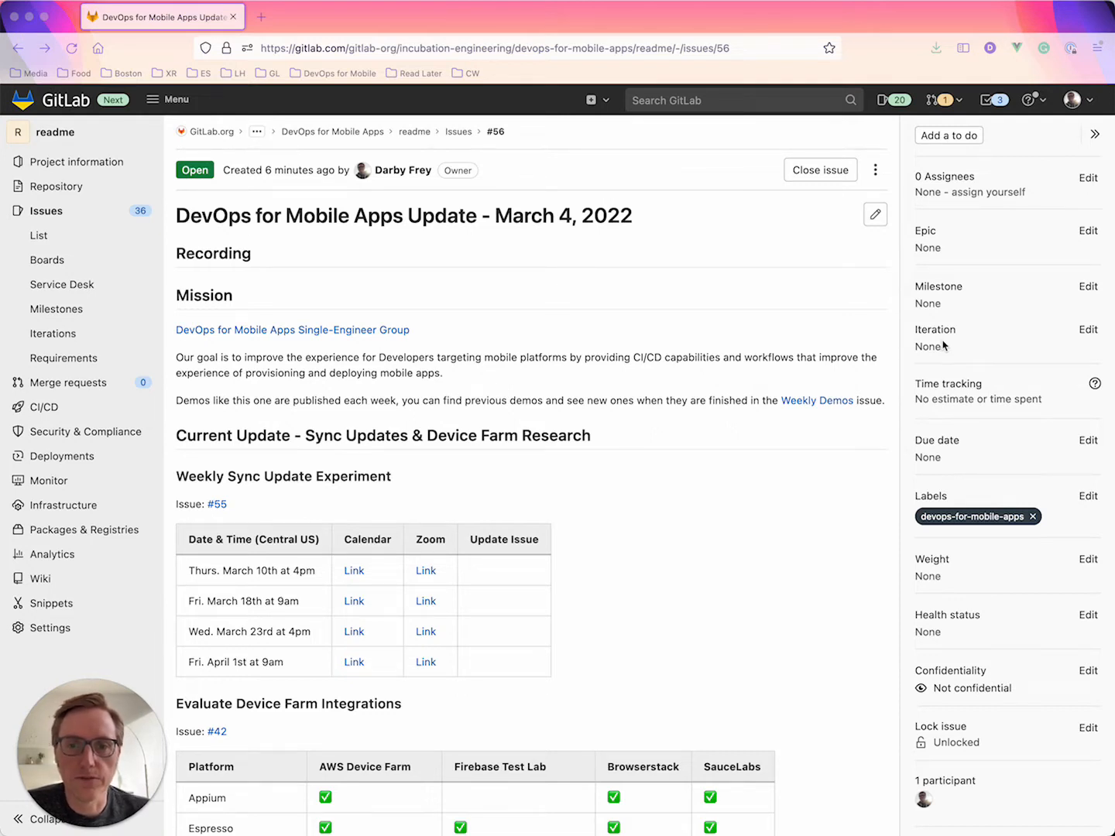
Step: Scroll issue #56 down to the 'Current Update - Sync Updates & Device Farm Research' heading
scroll("down", 3)
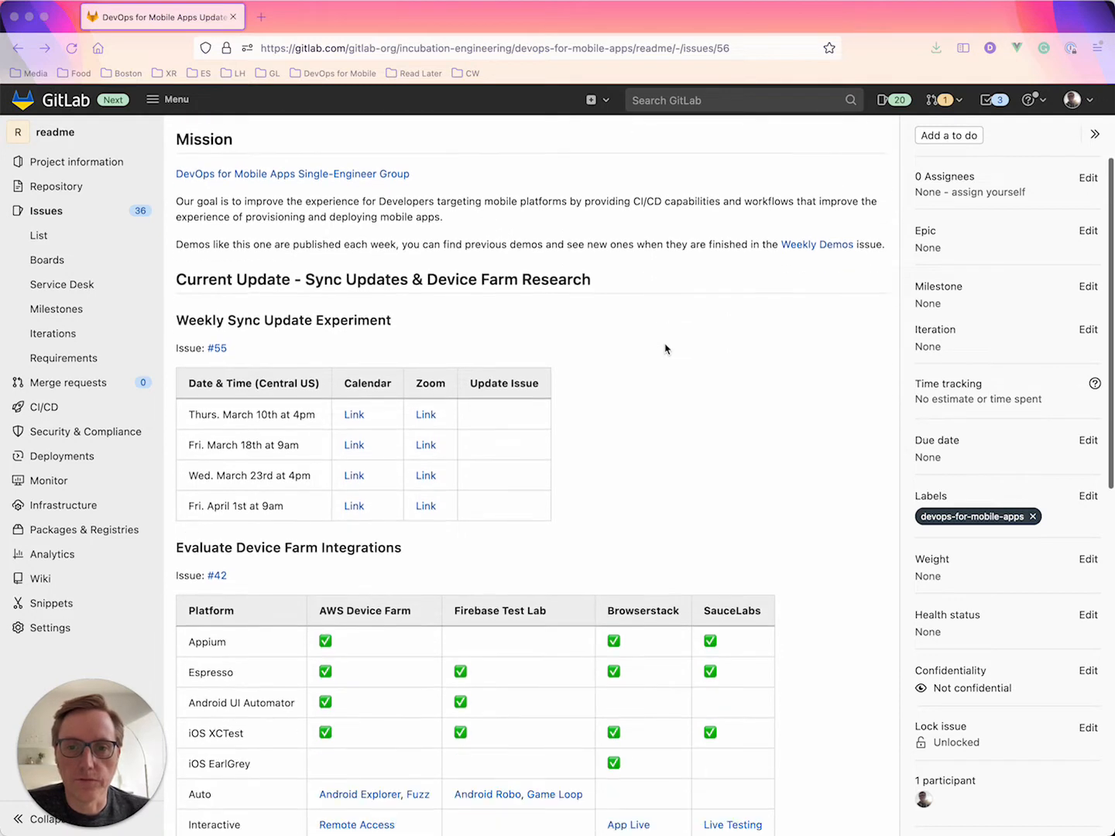
scroll("down", 3)
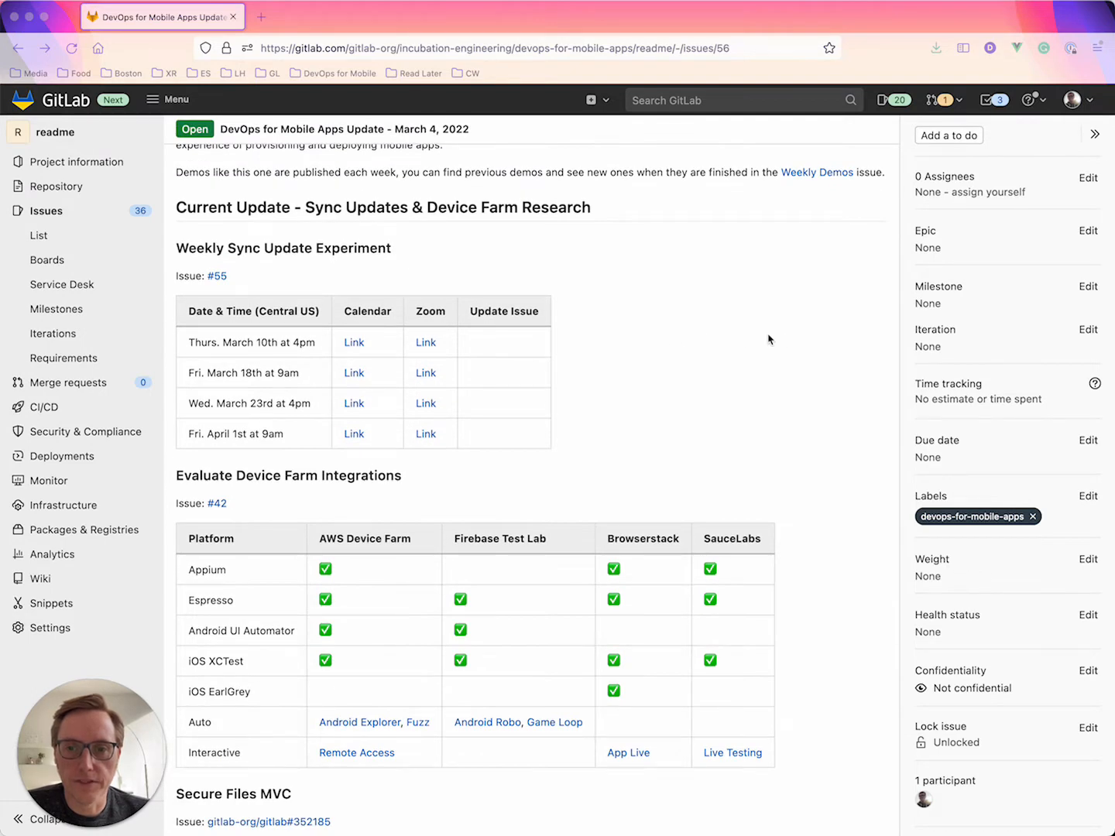
mouse_move(712, 279)
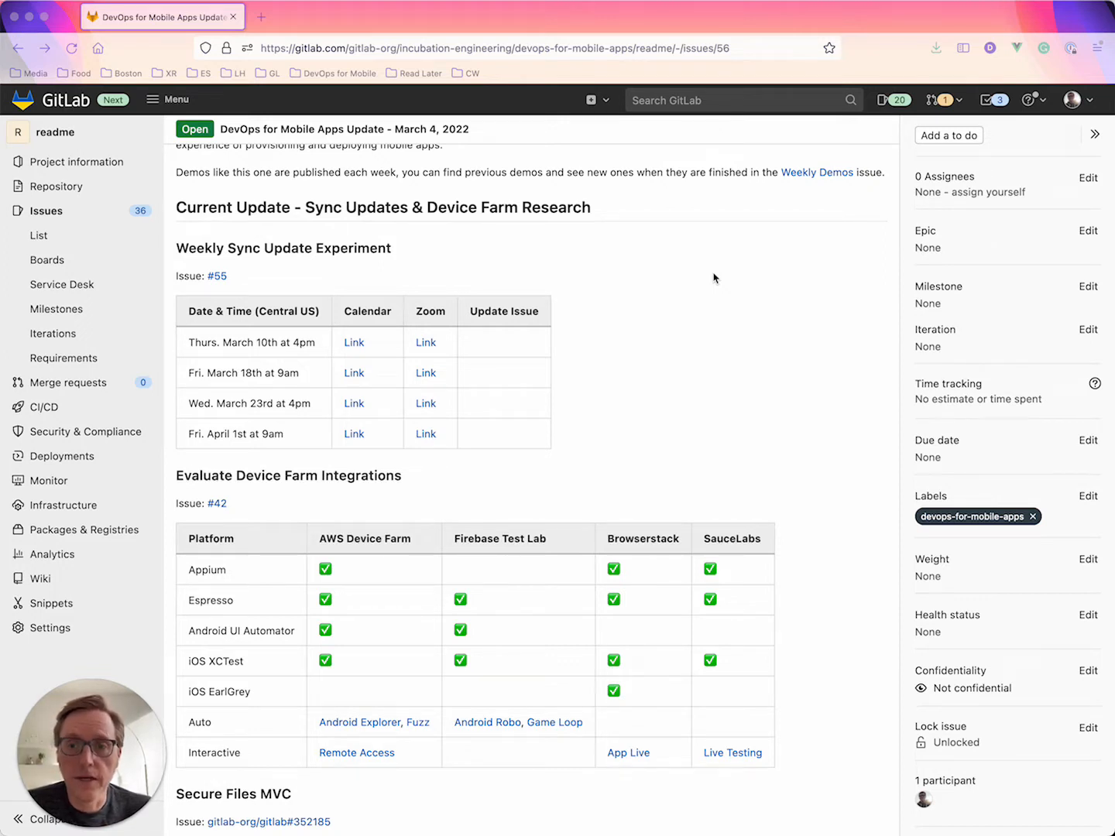
mouse_move(219, 280)
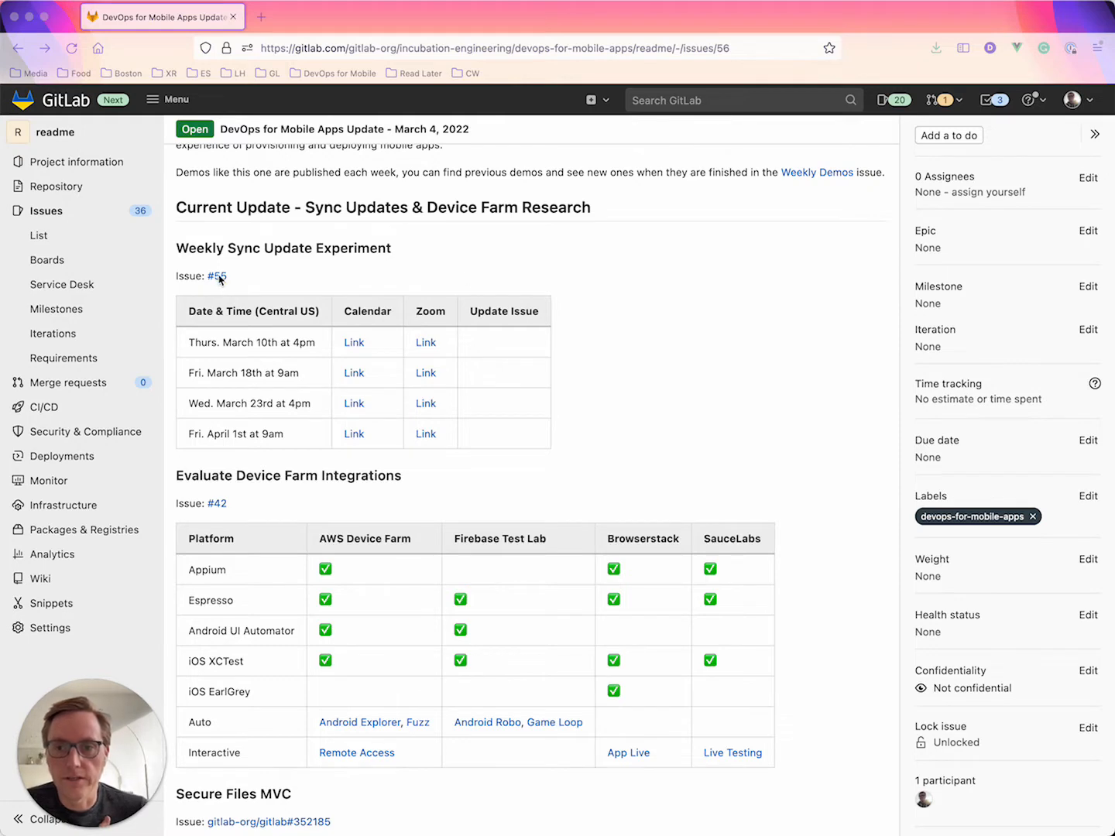
left_click(217, 276)
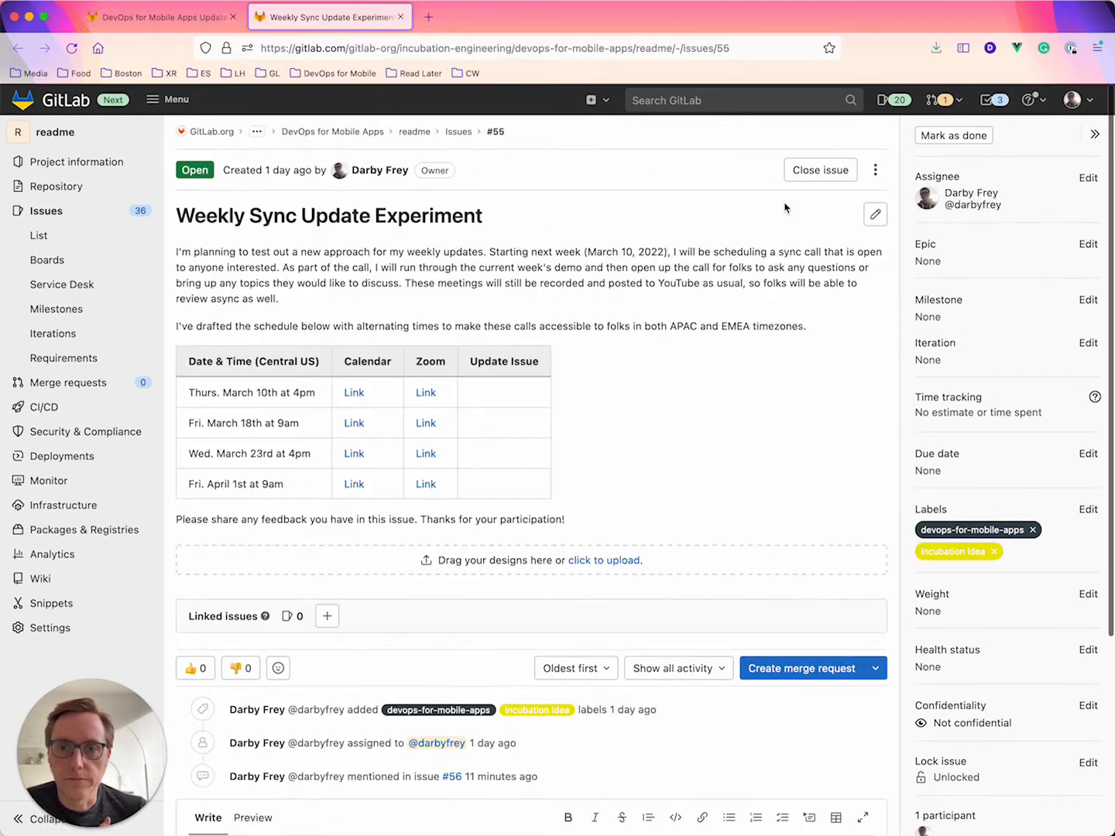
mouse_move(353, 393)
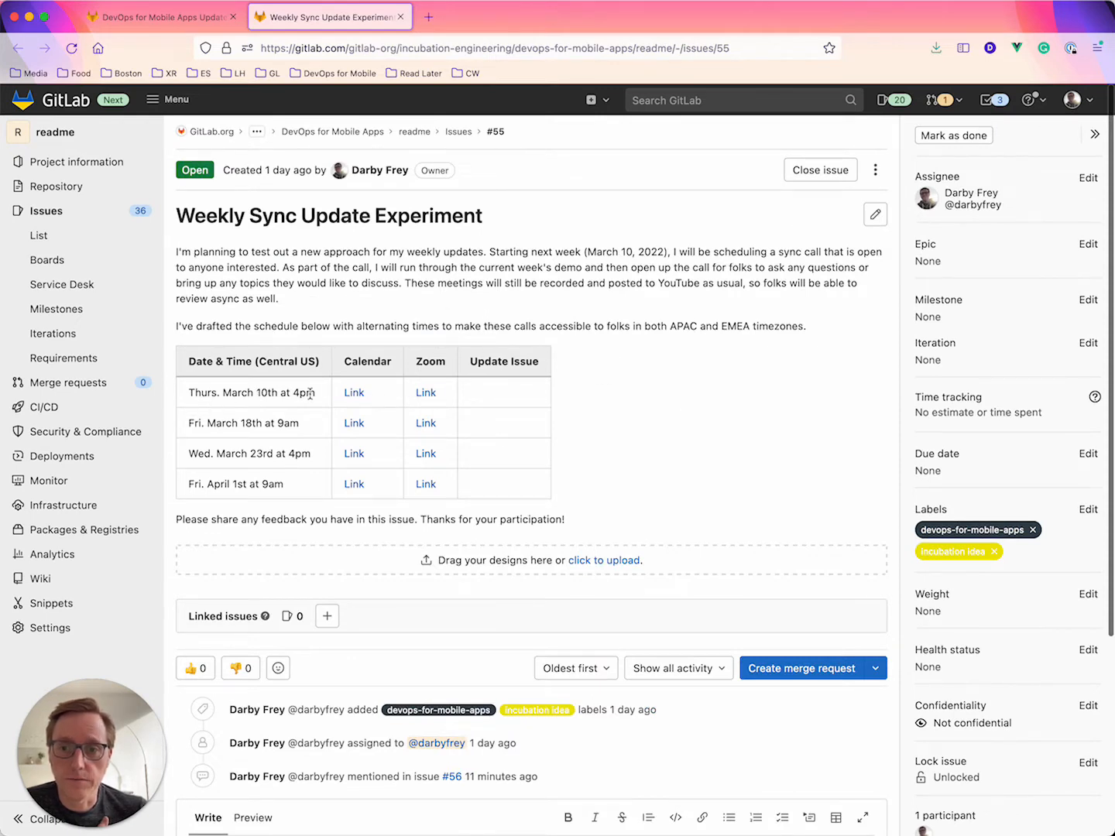
mouse_move(802, 424)
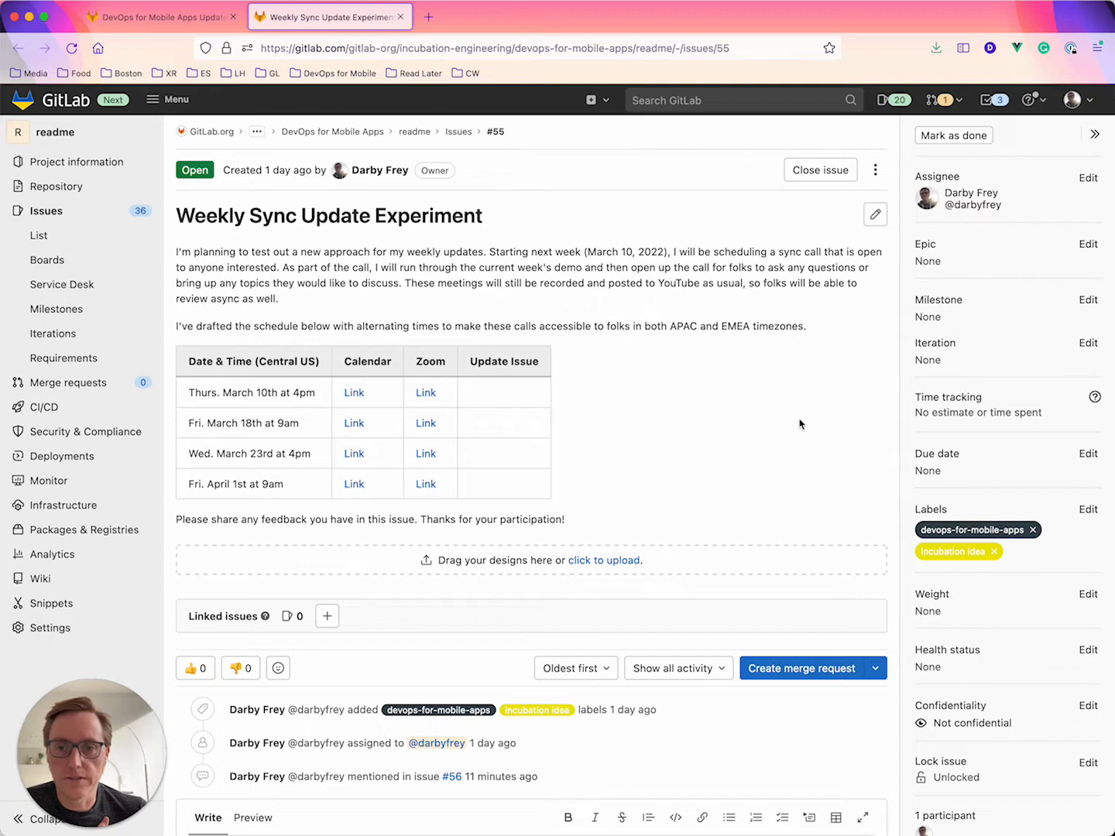
mouse_move(629, 406)
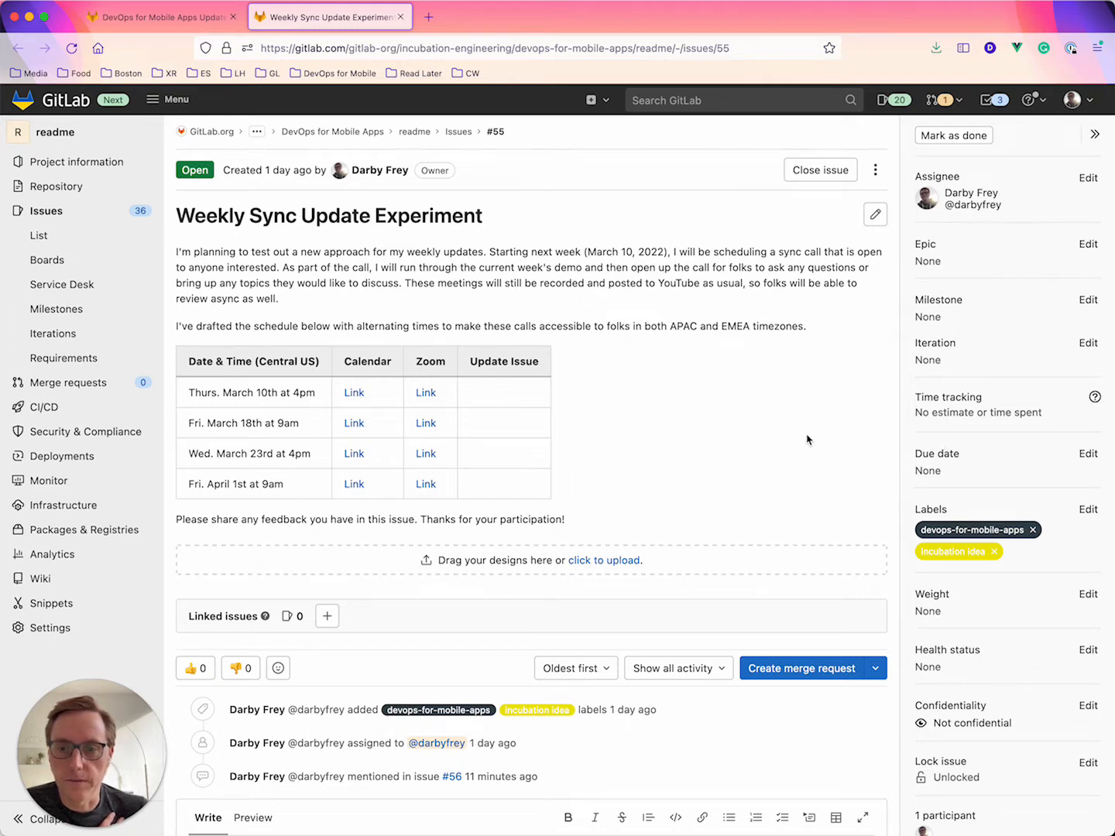
mouse_move(773, 432)
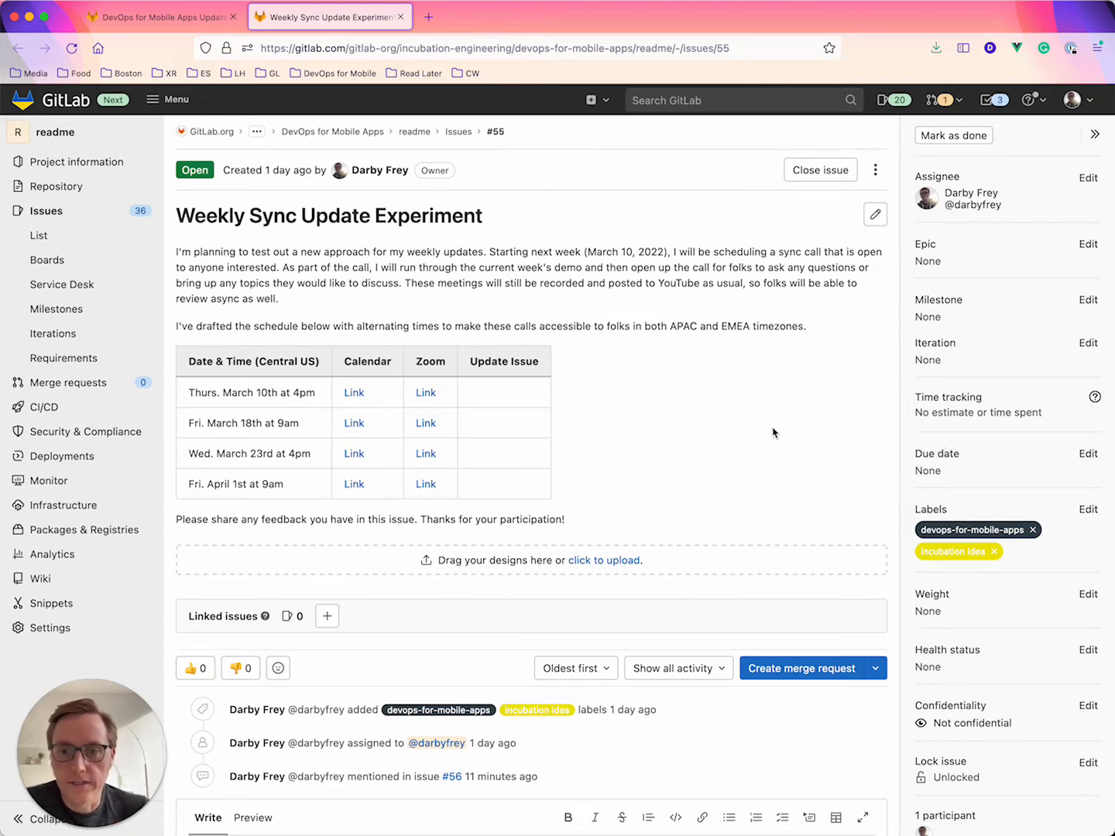
mouse_move(532, 399)
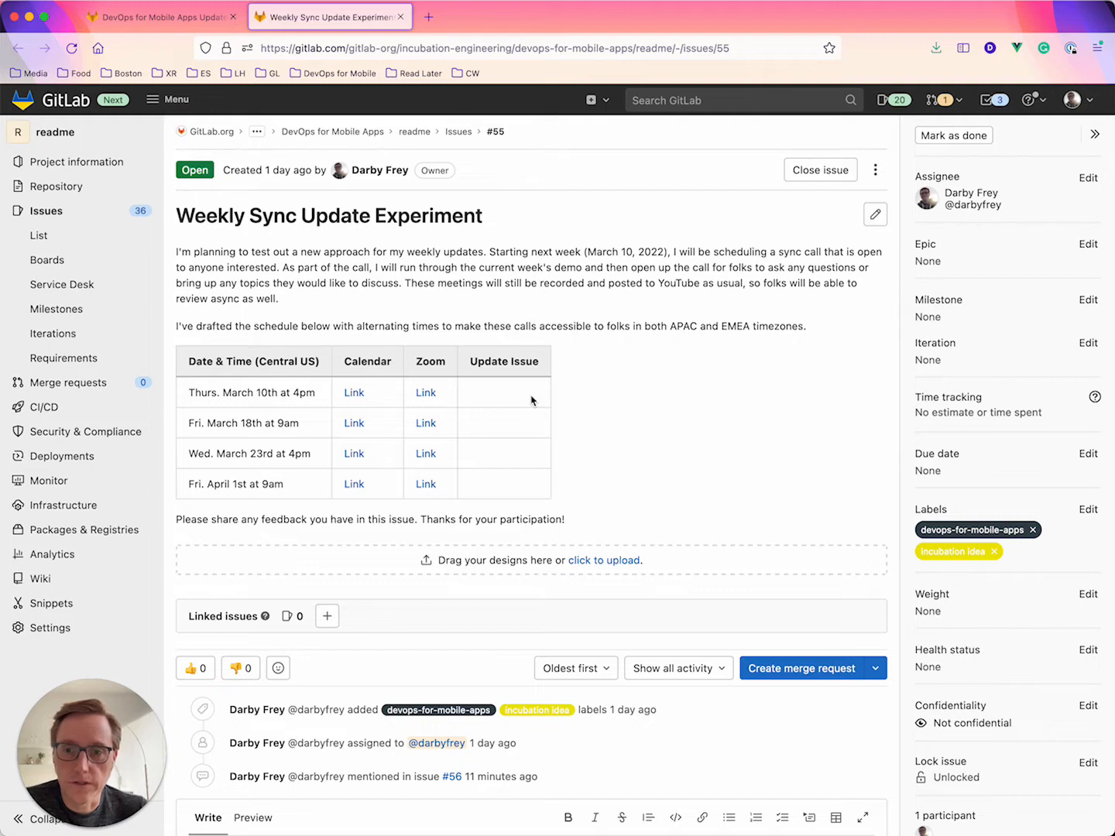
mouse_move(404, 373)
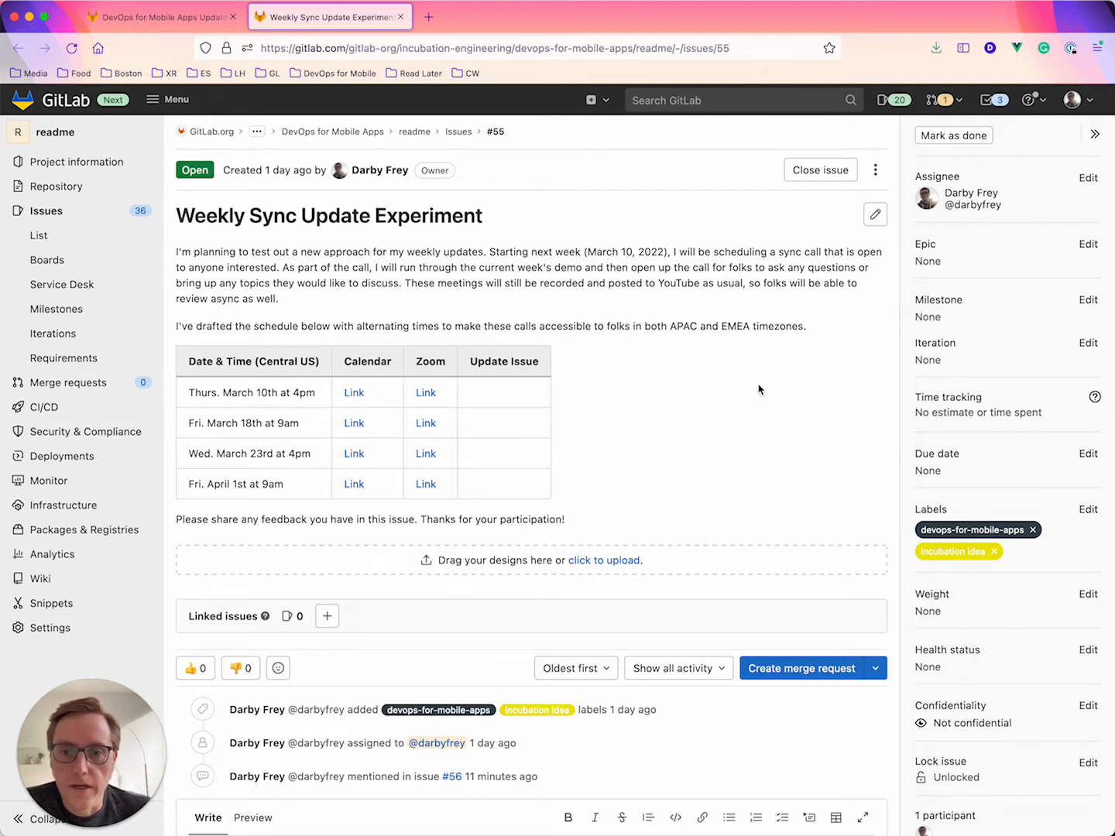
mouse_move(401, 17)
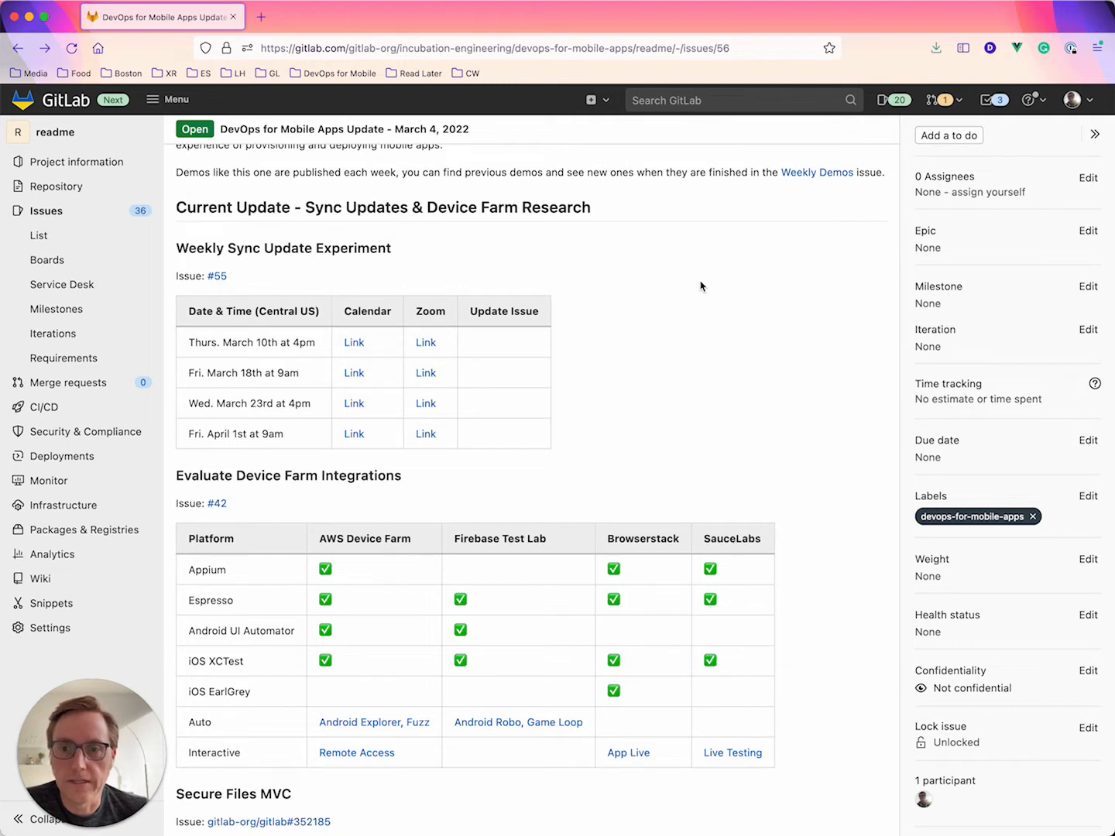
mouse_move(732, 285)
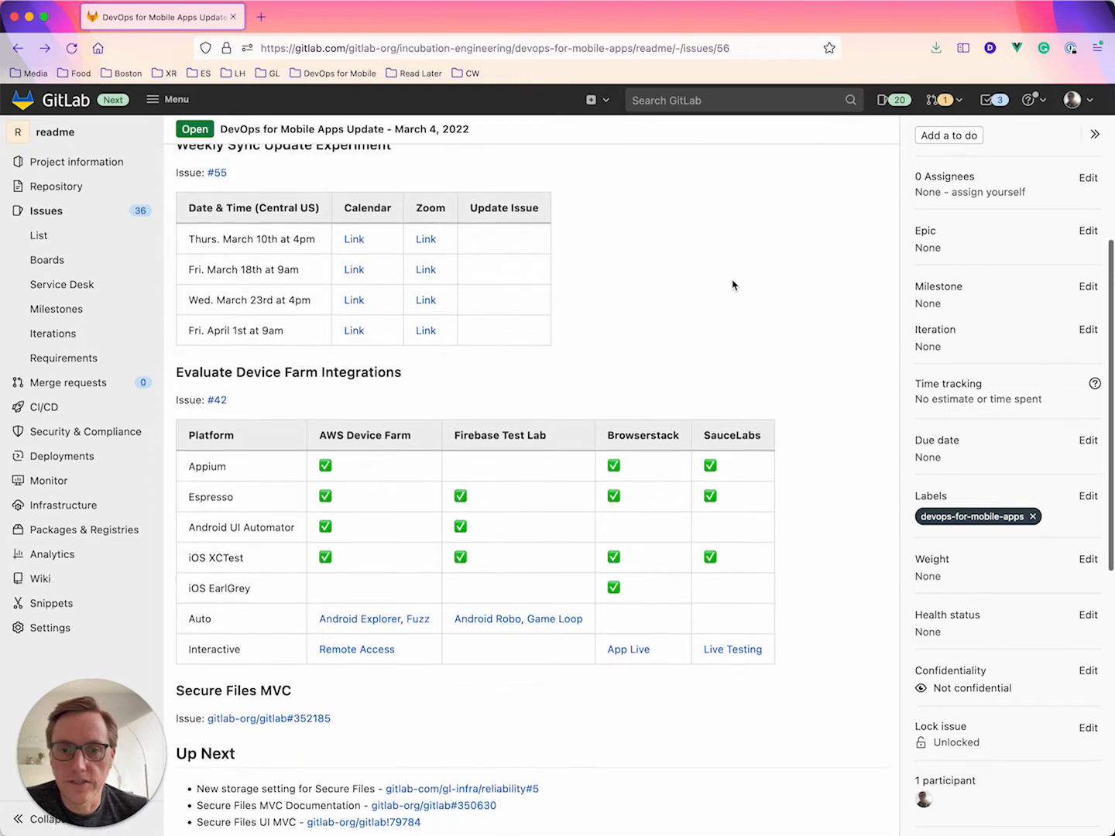
Step: Scroll past the device farm table to the Secure Files MVC and Up Next sections
scroll("down", 3)
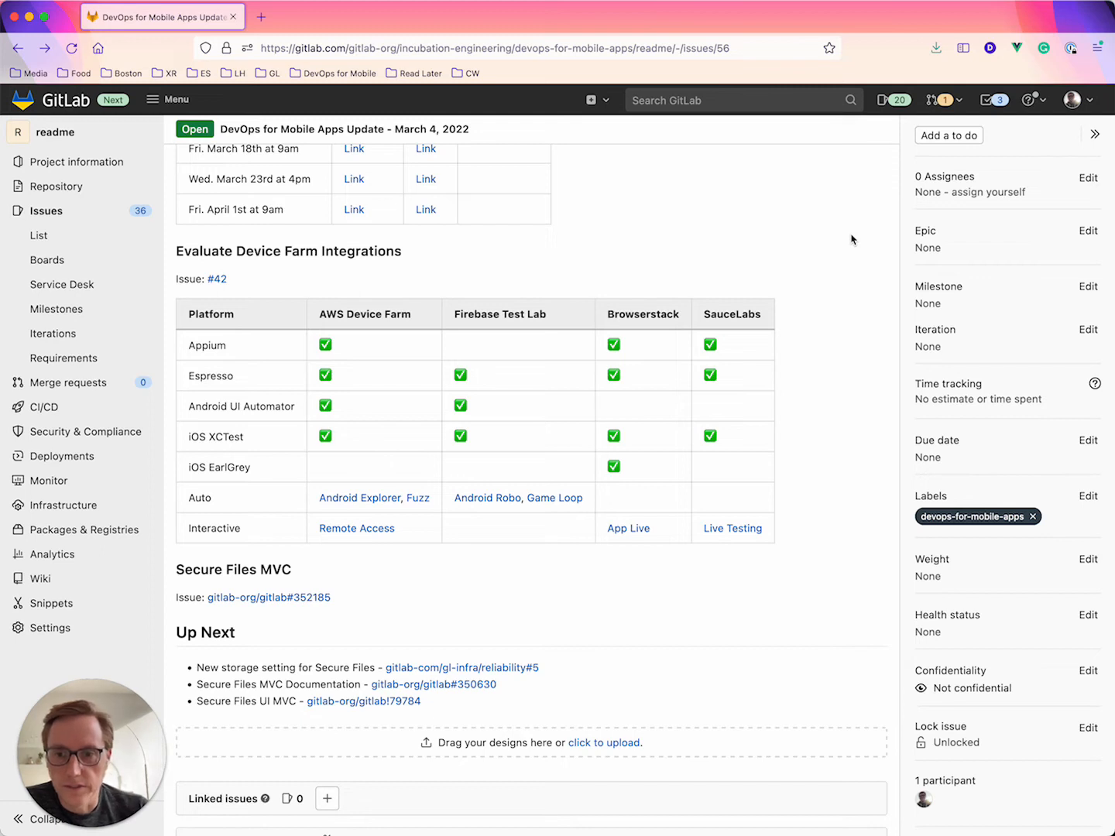
right_click(216, 279)
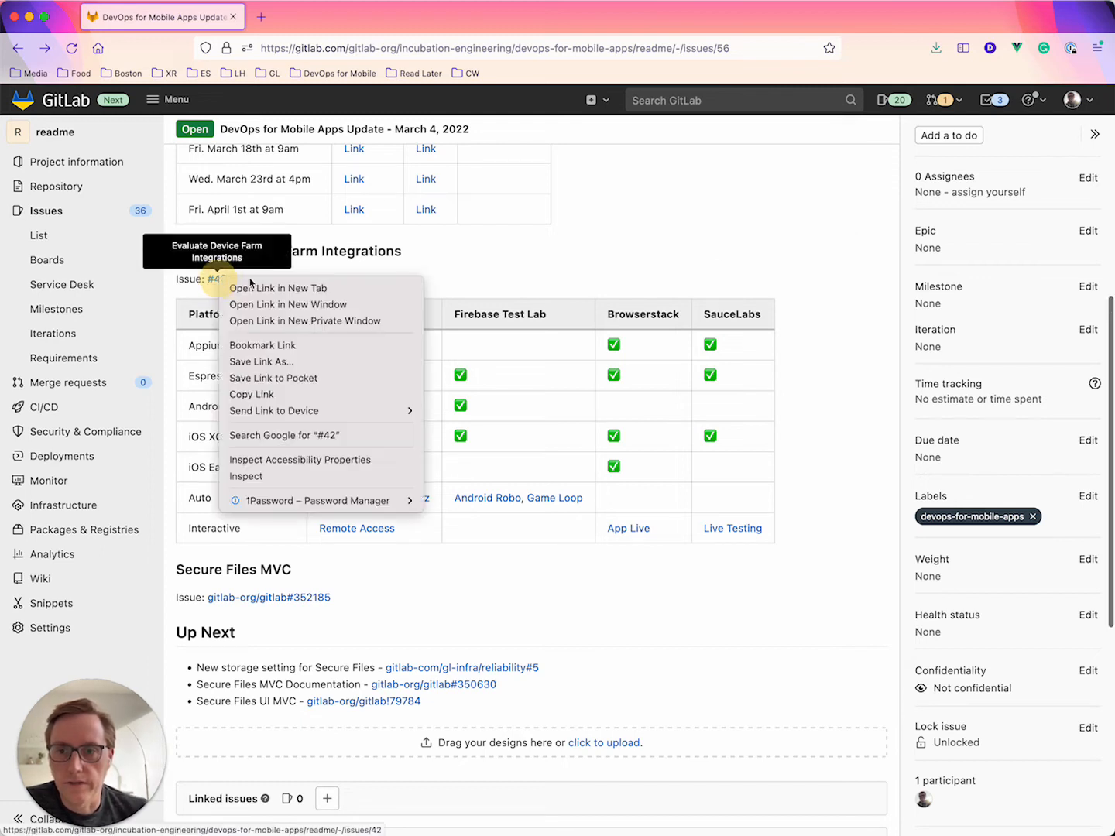
left_click(277, 288)
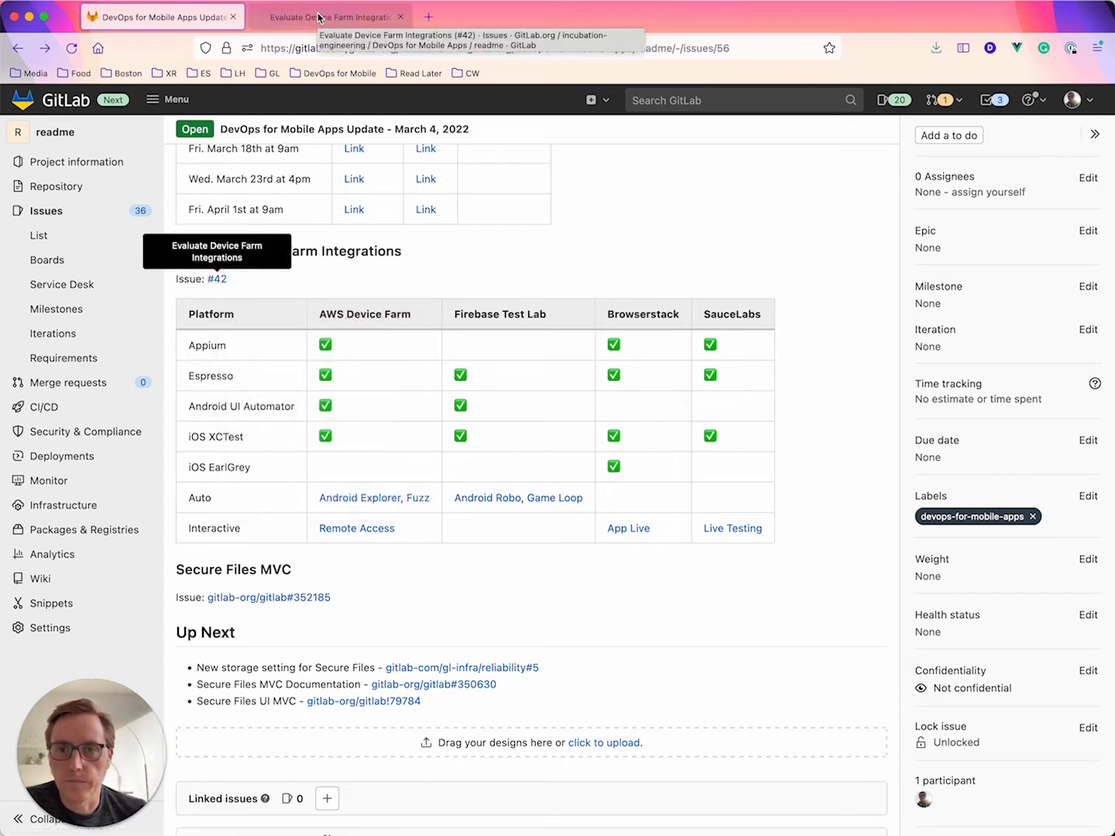
left_click(328, 15)
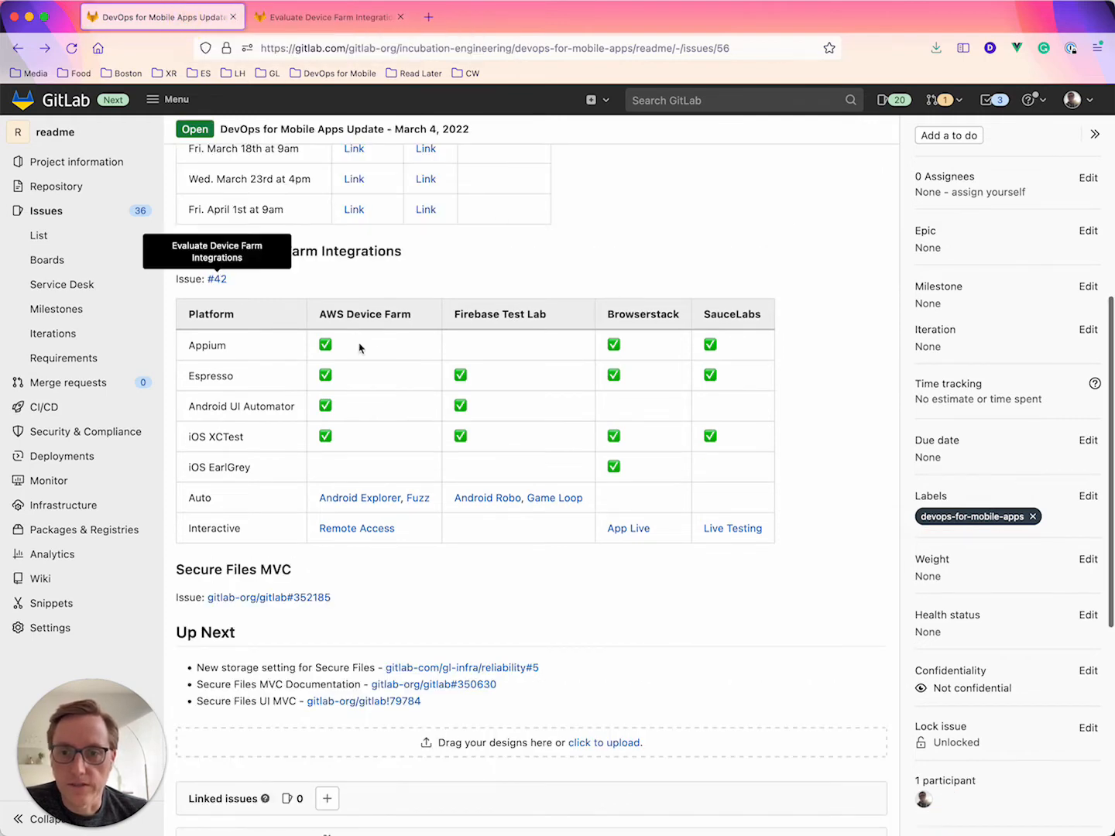
mouse_move(572, 253)
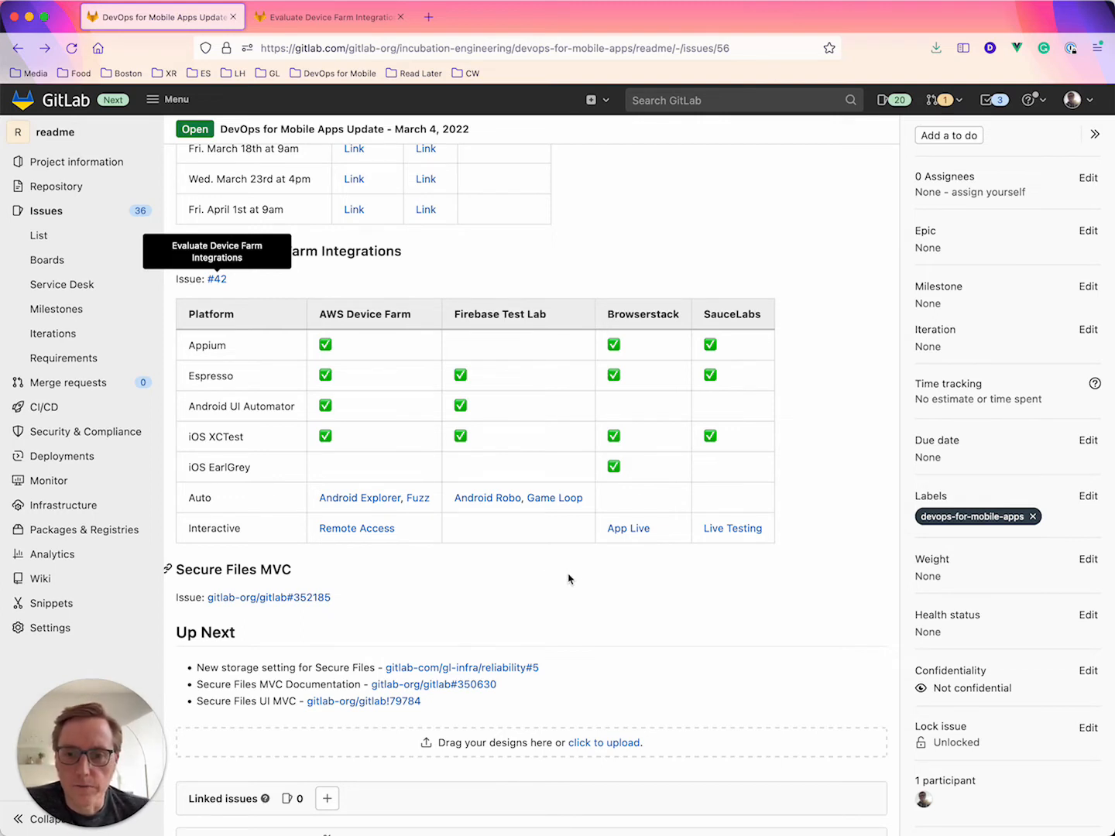
mouse_move(517, 582)
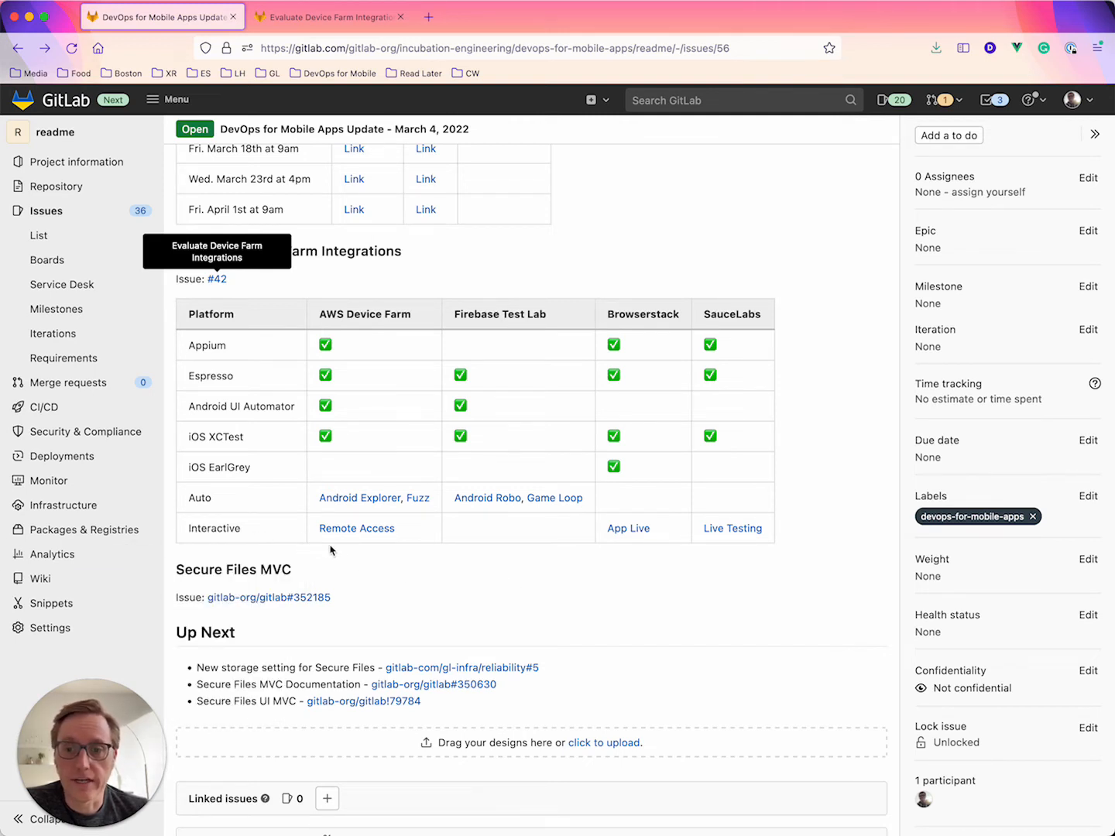
mouse_move(560, 564)
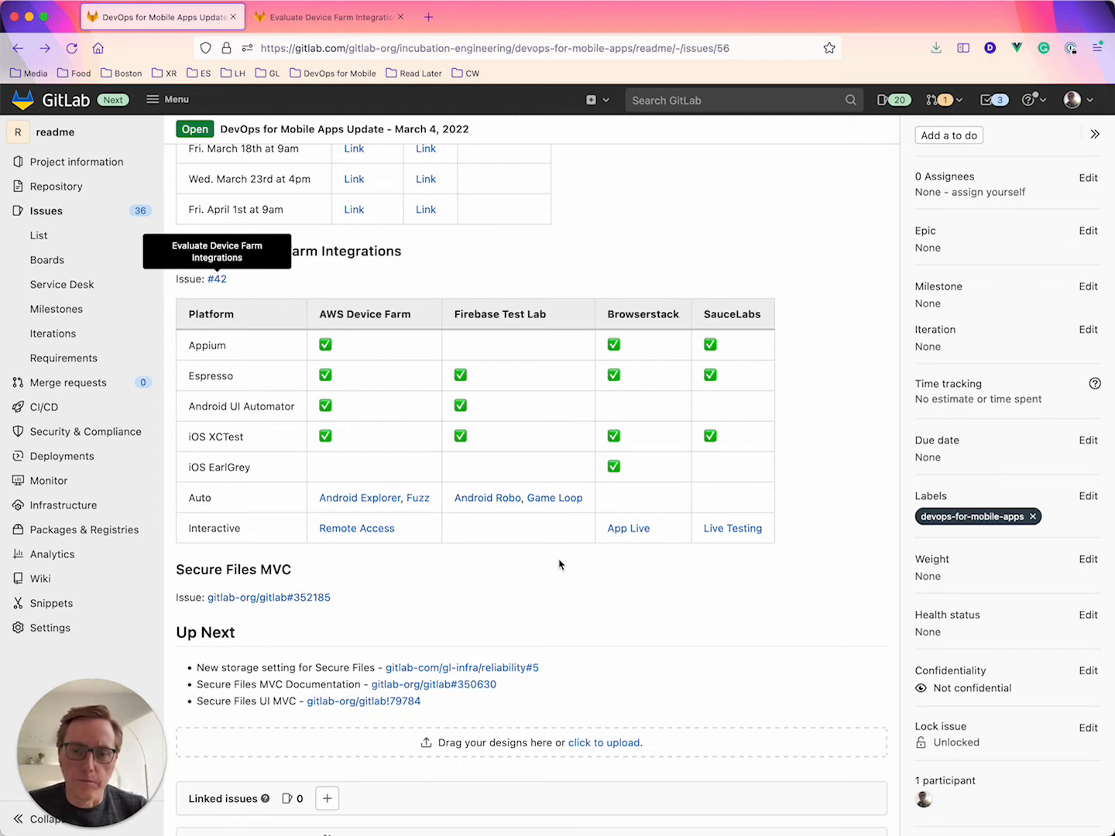
mouse_move(509, 567)
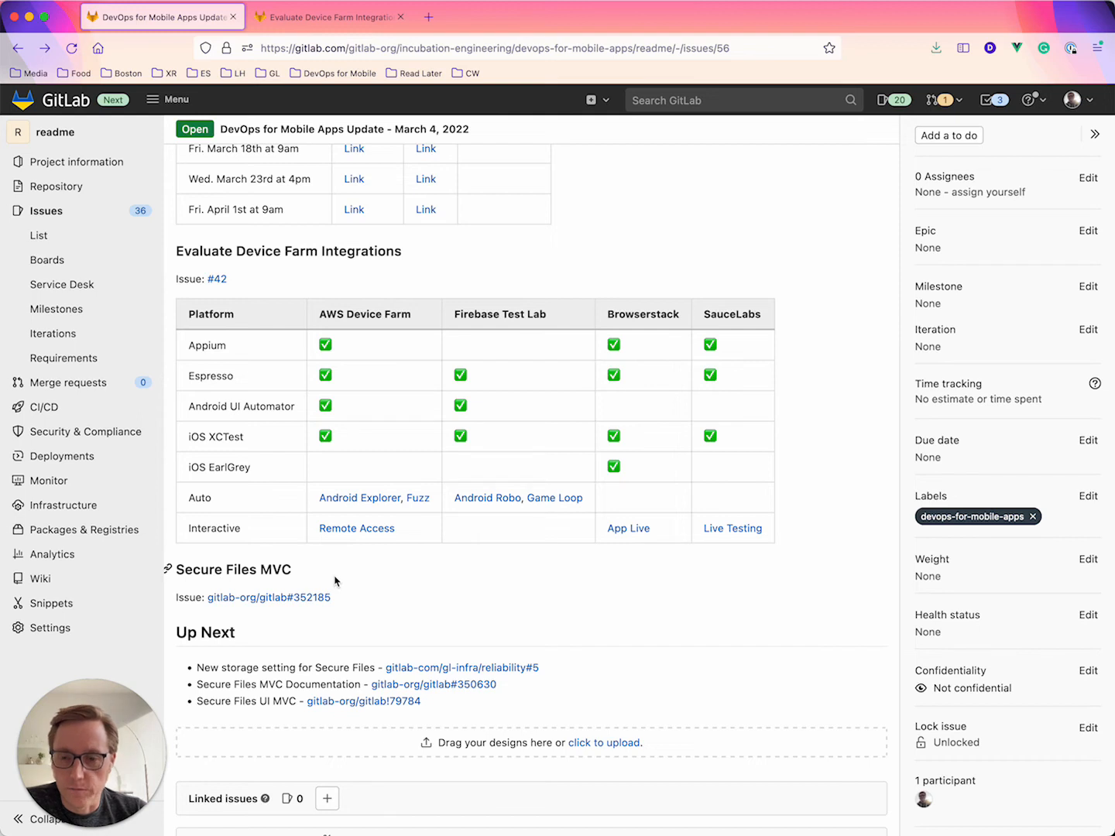
mouse_move(270, 597)
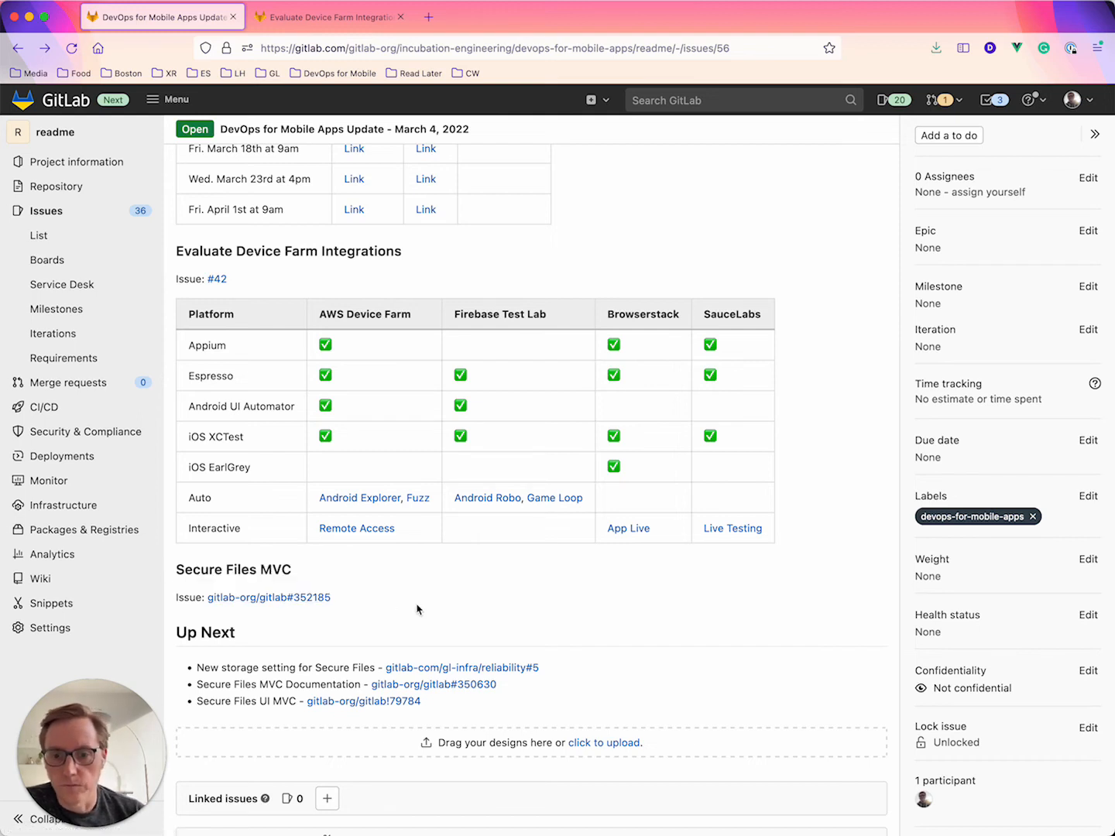
mouse_move(492, 600)
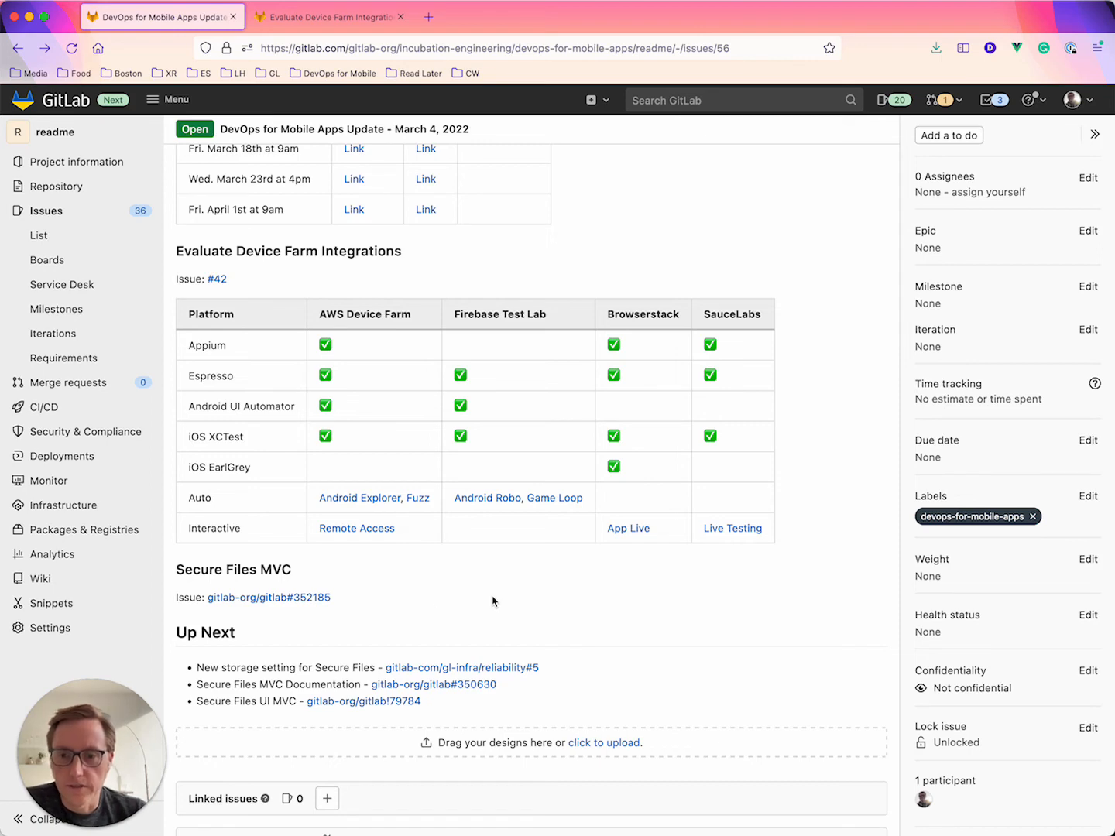
Step: Open linked issue gitlab-org/gitlab#352185 'Secure Files MVC & Follow Up' in a new tab, then return to issue #56
right_click(268, 598)
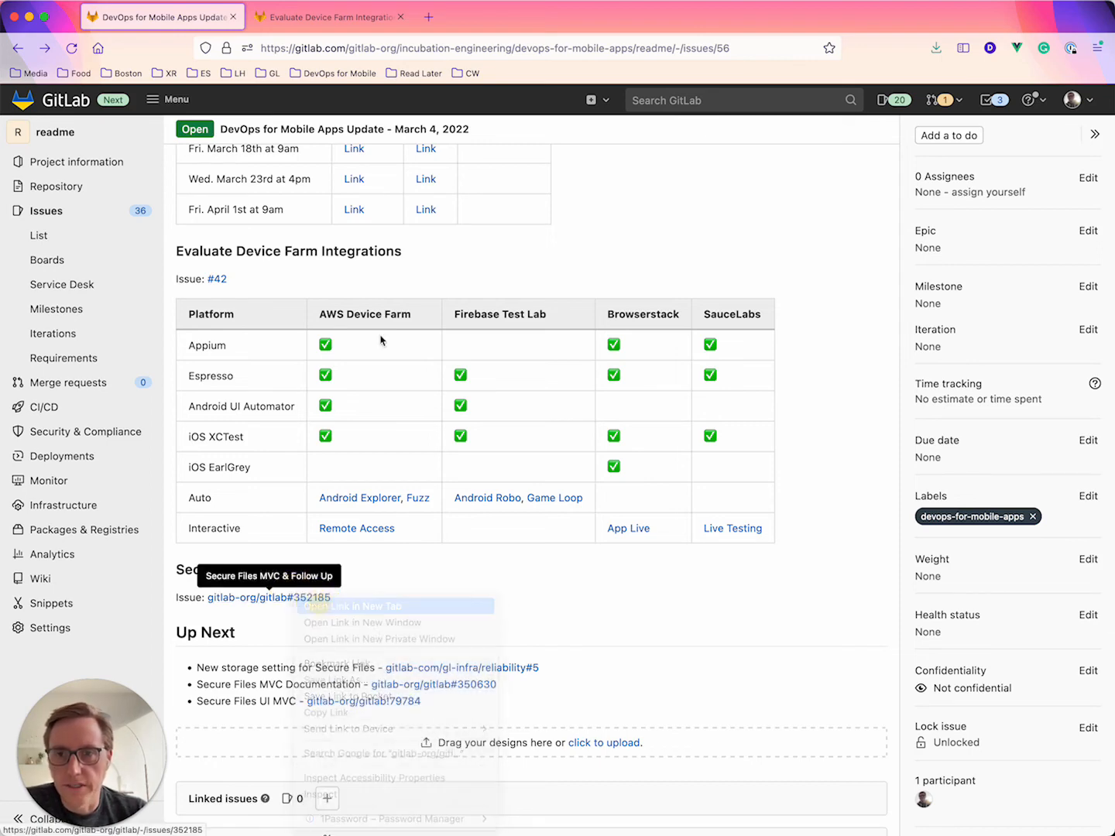
left_click(350, 607)
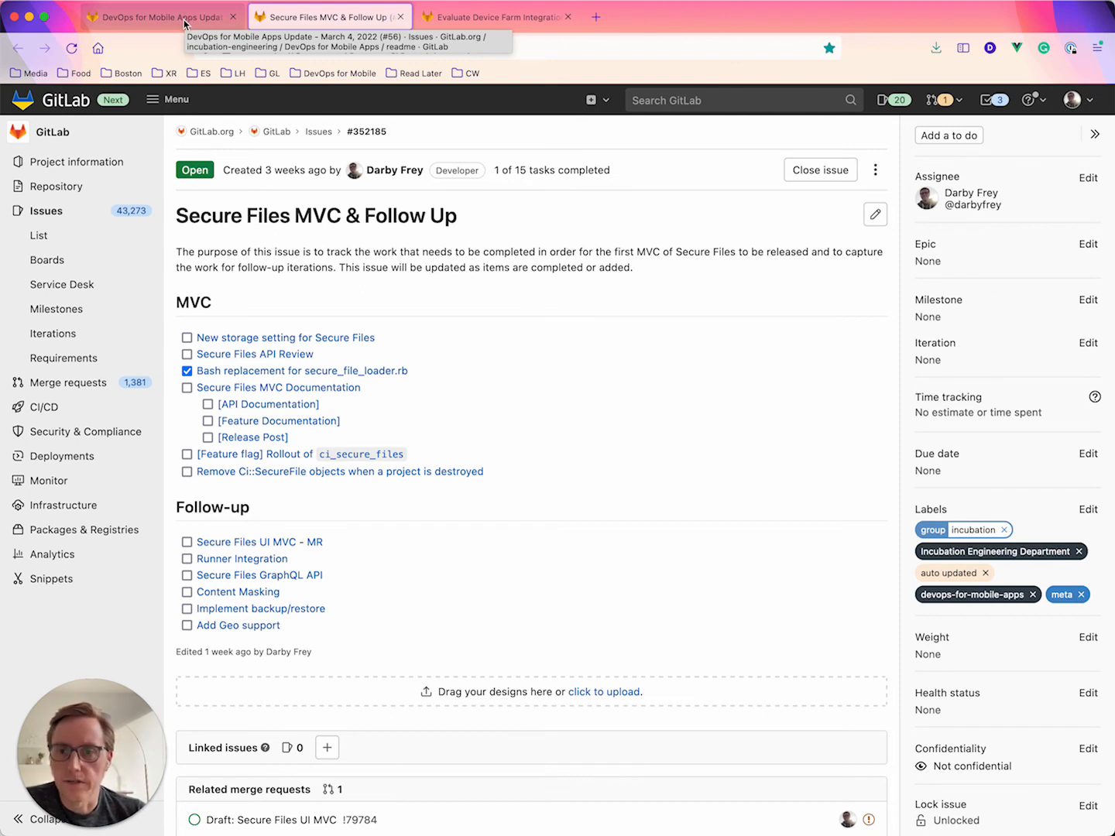
left_click(158, 16)
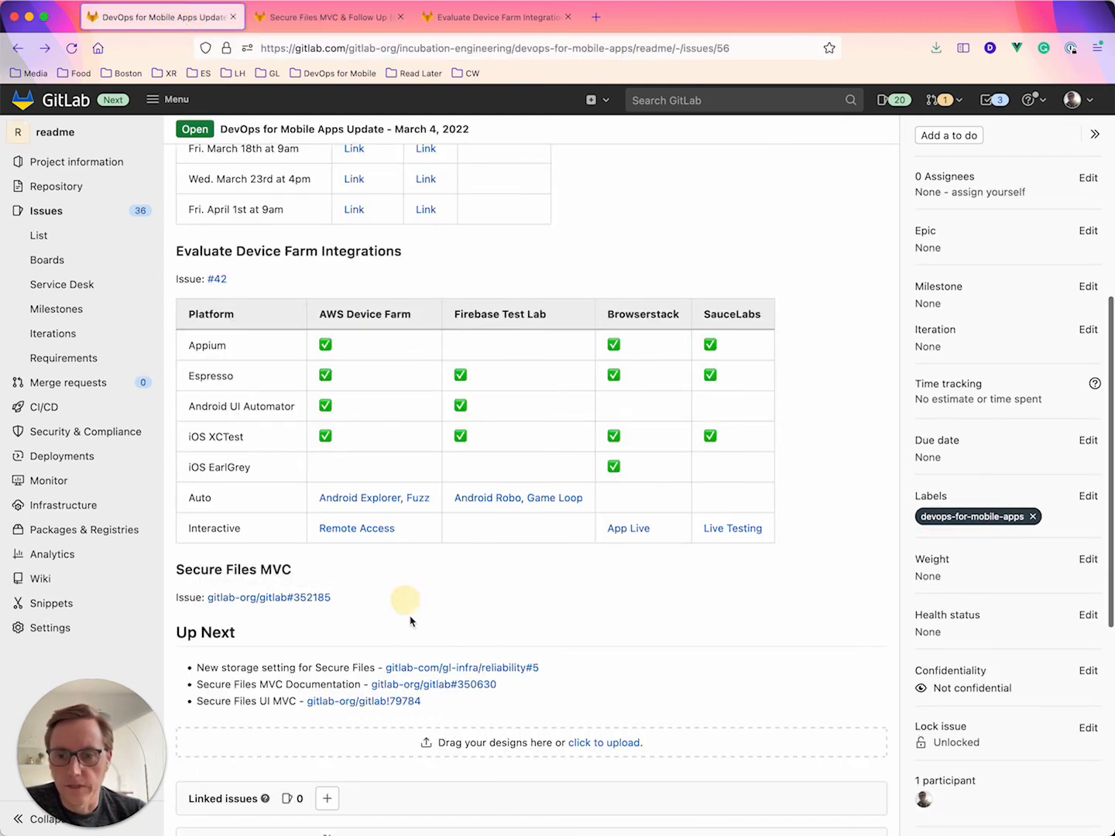
mouse_move(425, 604)
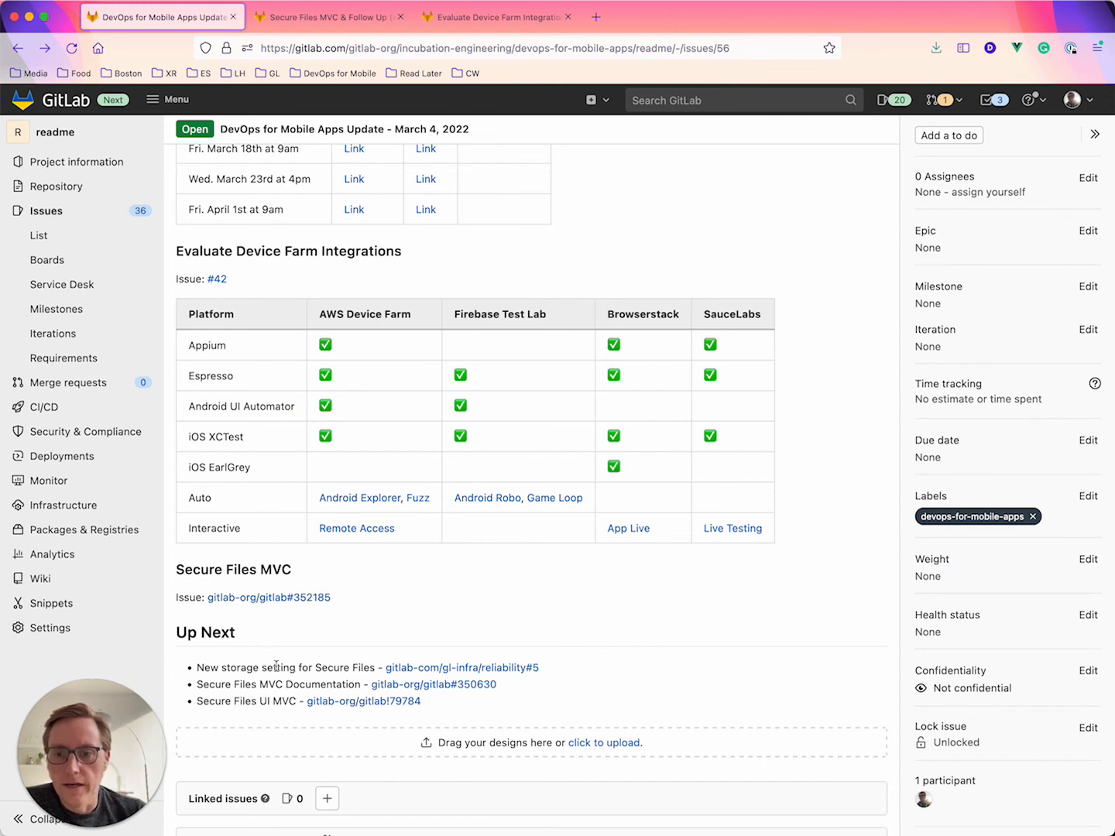
mouse_move(341, 662)
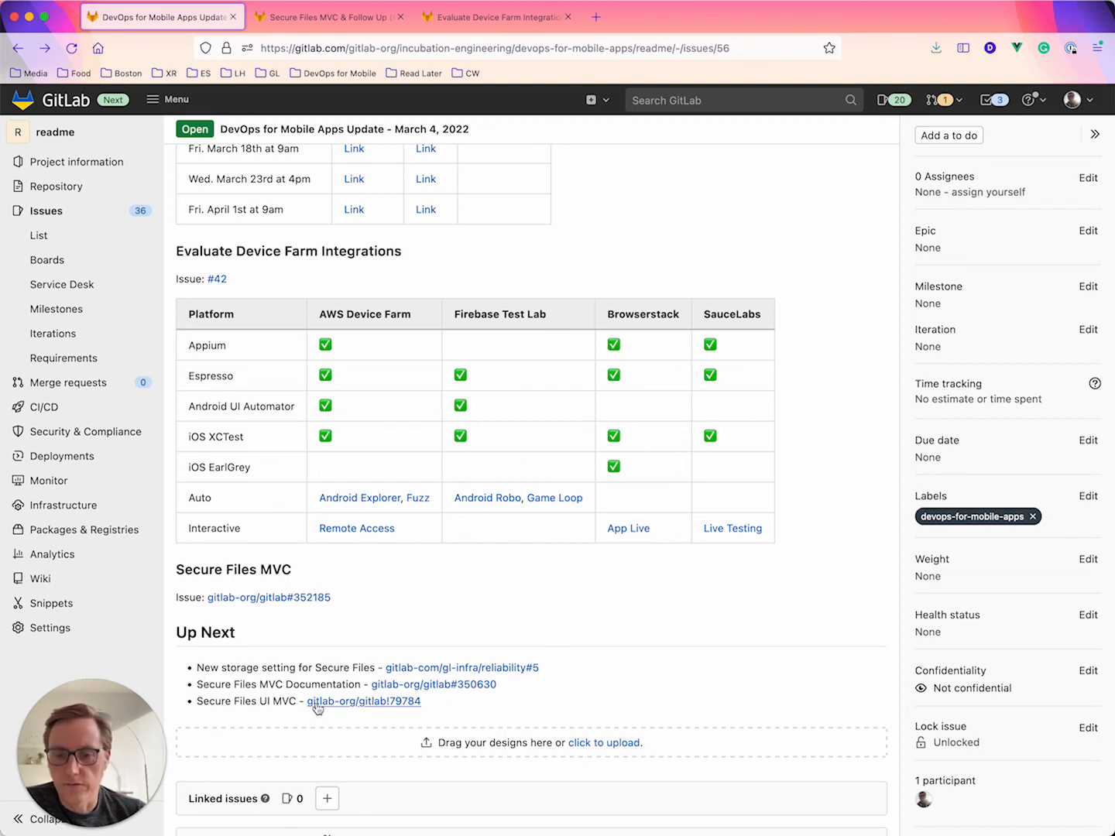
mouse_move(461, 712)
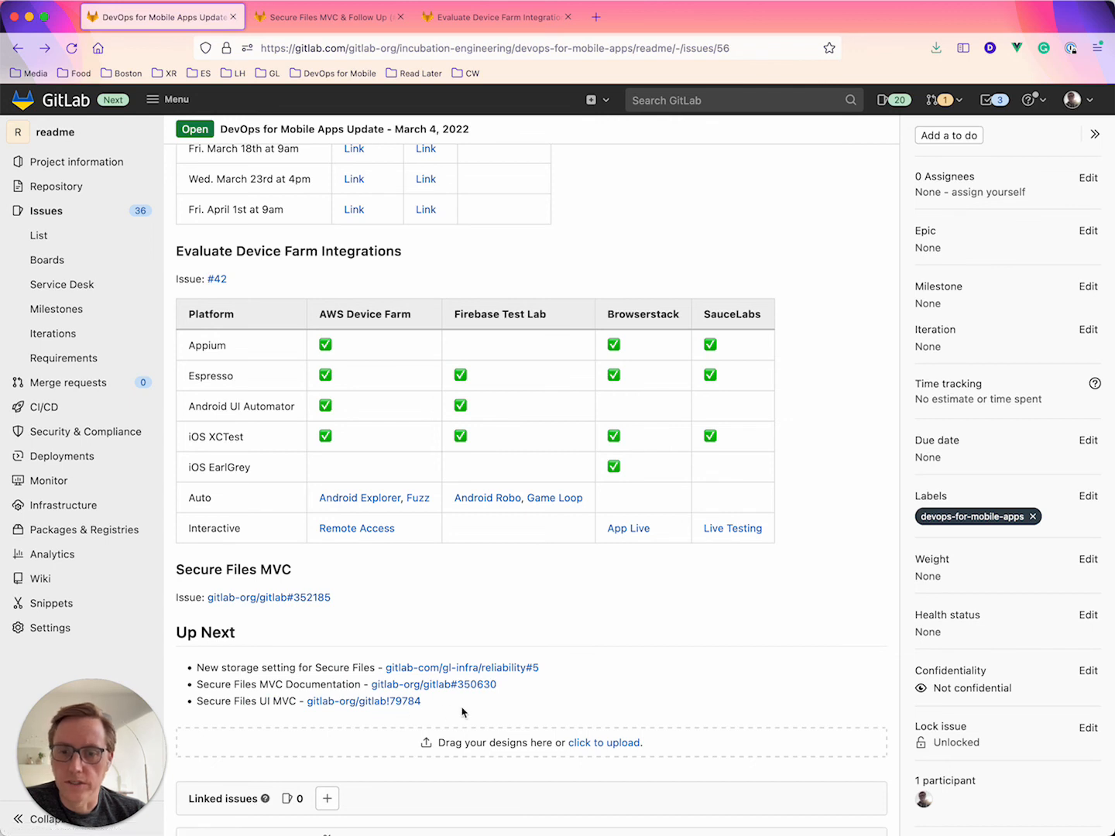
mouse_move(681, 687)
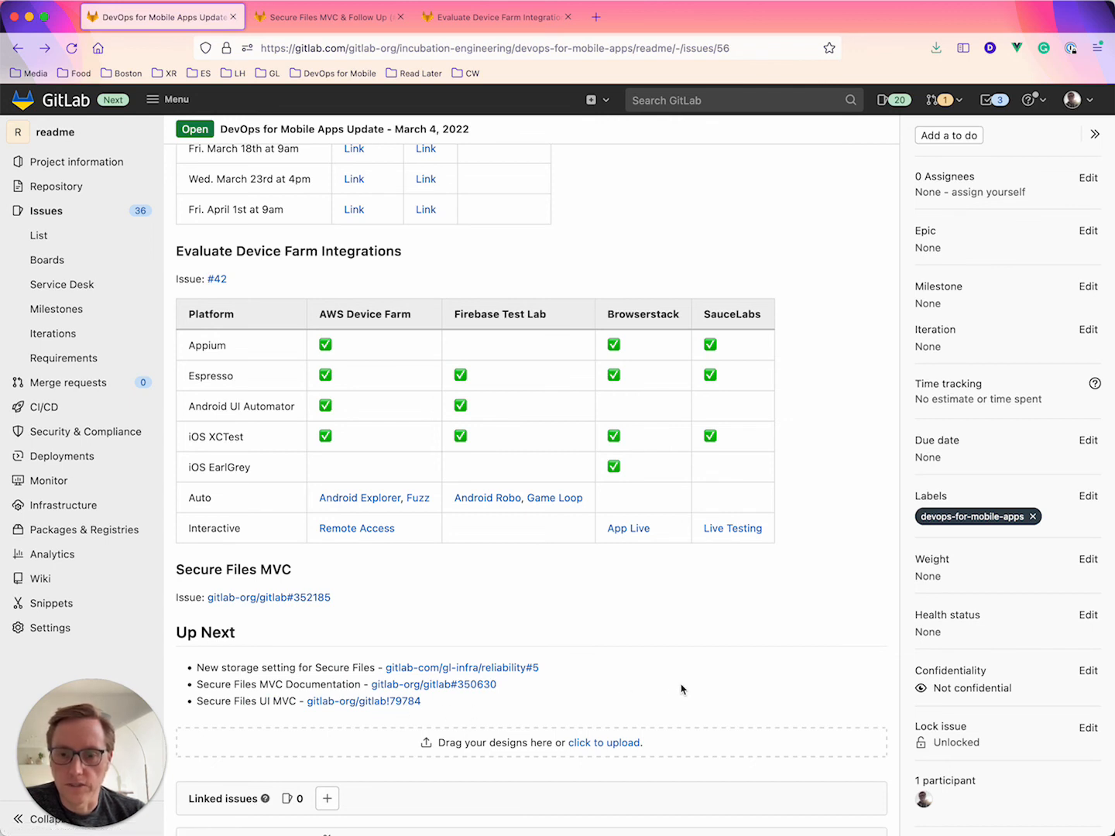
mouse_move(721, 657)
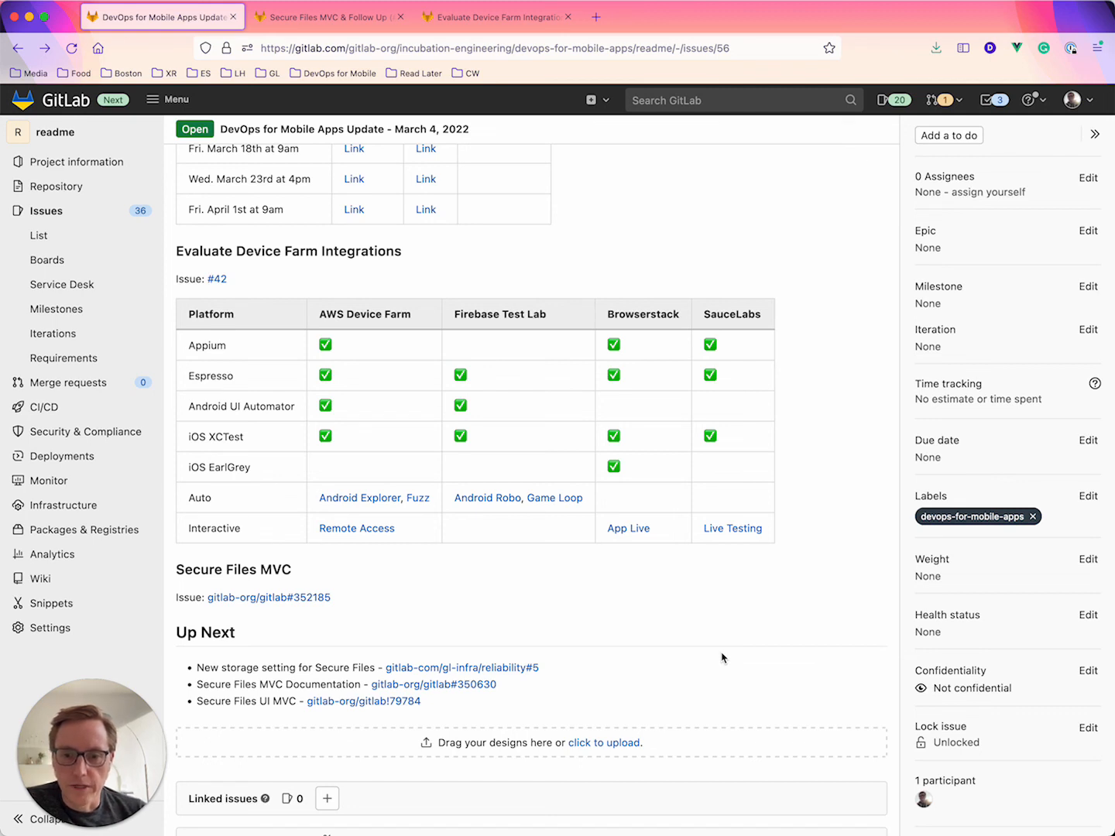
mouse_move(737, 600)
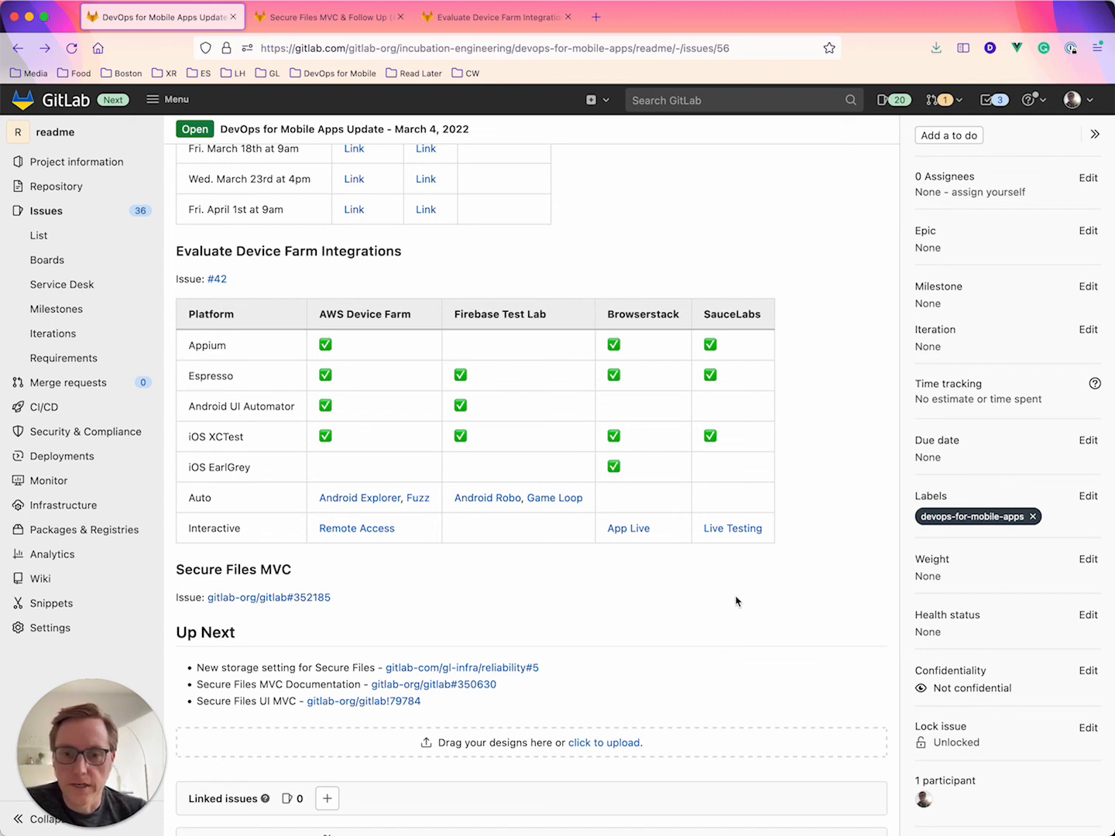
mouse_move(521, 551)
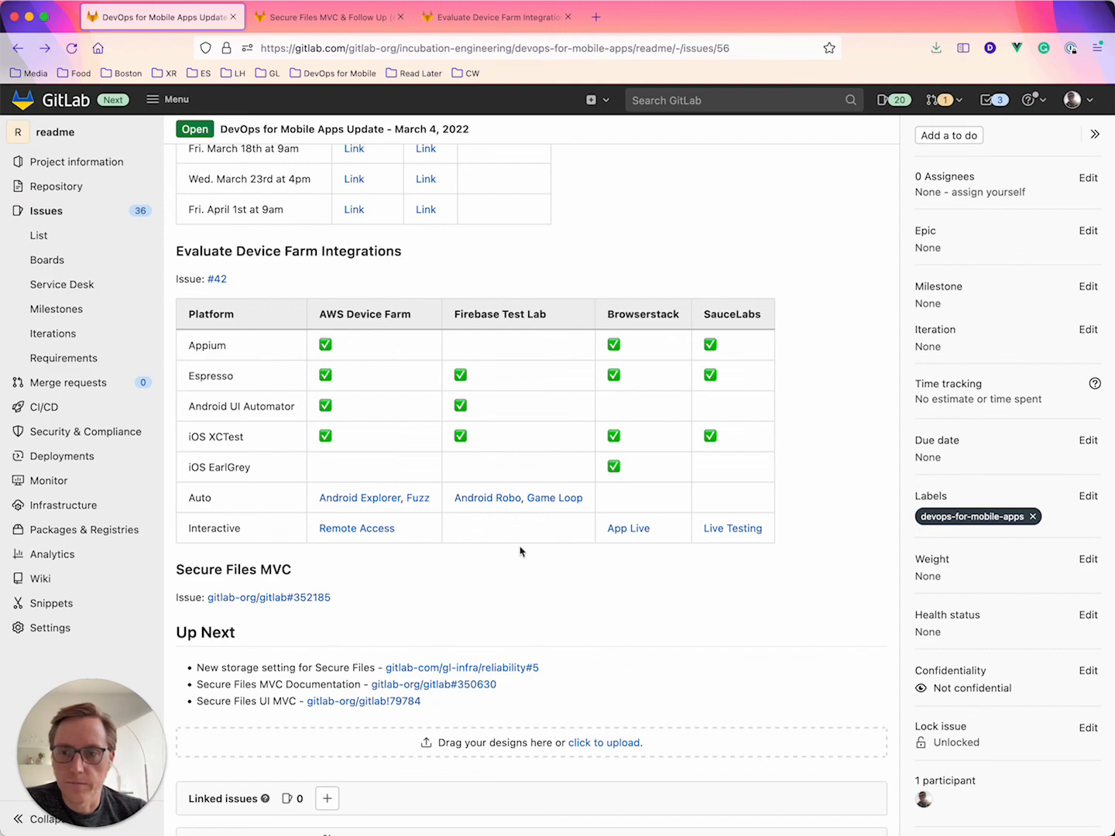